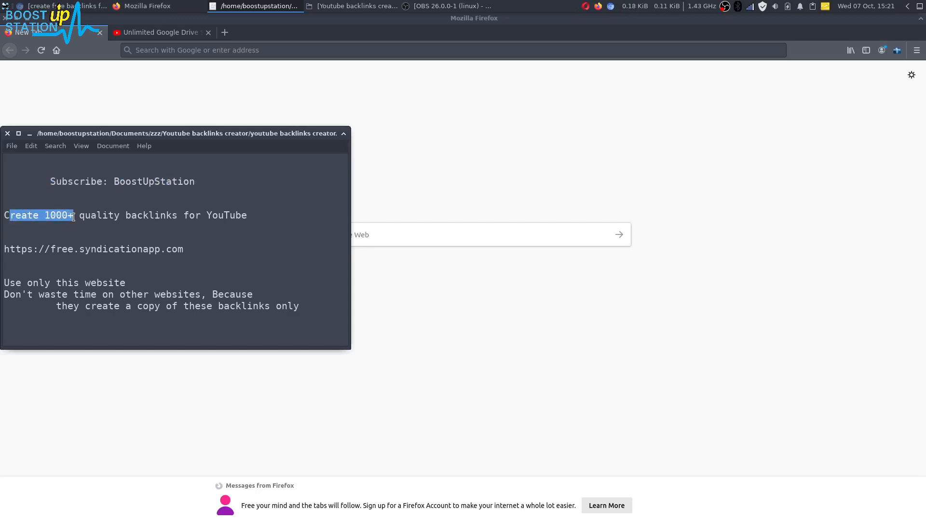
- Highlight the 1000+ backlinks note and select the free.syndicationapp.com address in Mousepad
drag(74, 215, 204, 215)
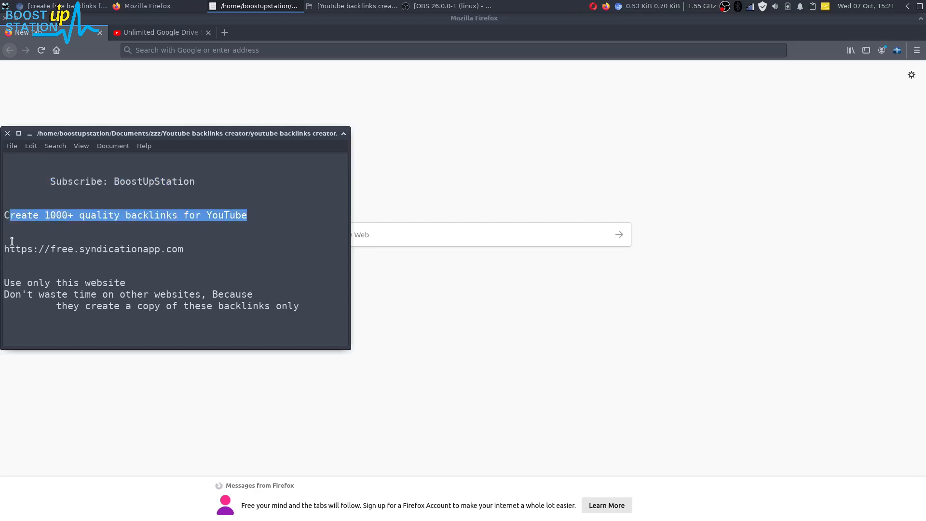
double_click(108, 249)
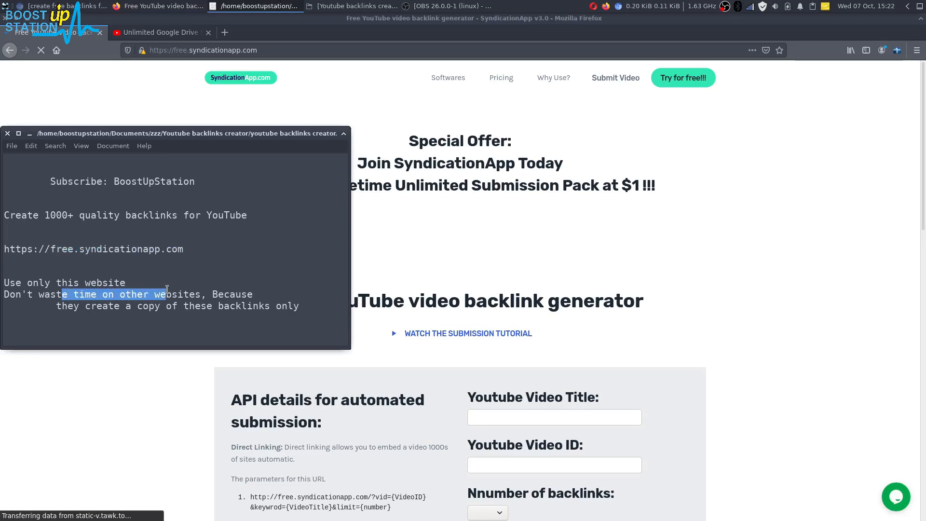
- Bring the generator form into view and focus the empty Youtube Video Title field
drag(61, 293, 166, 305)
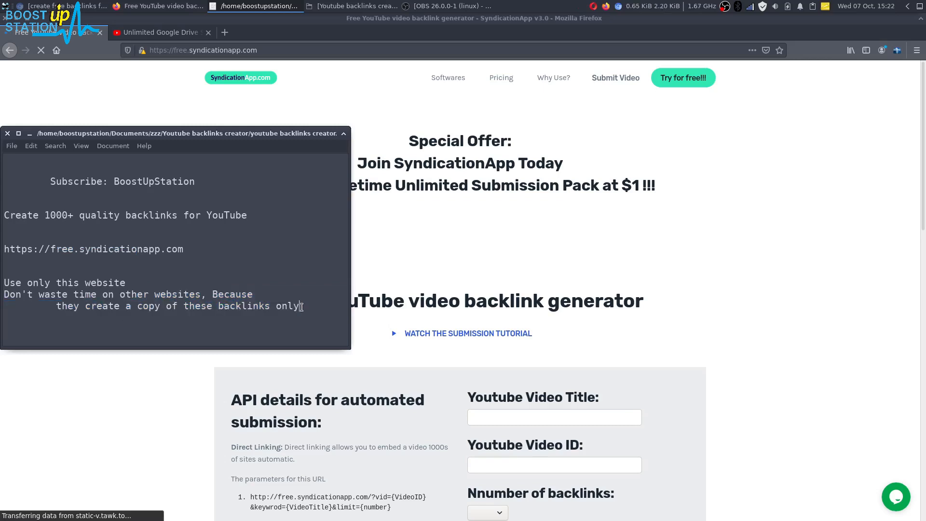
scroll(down, 3)
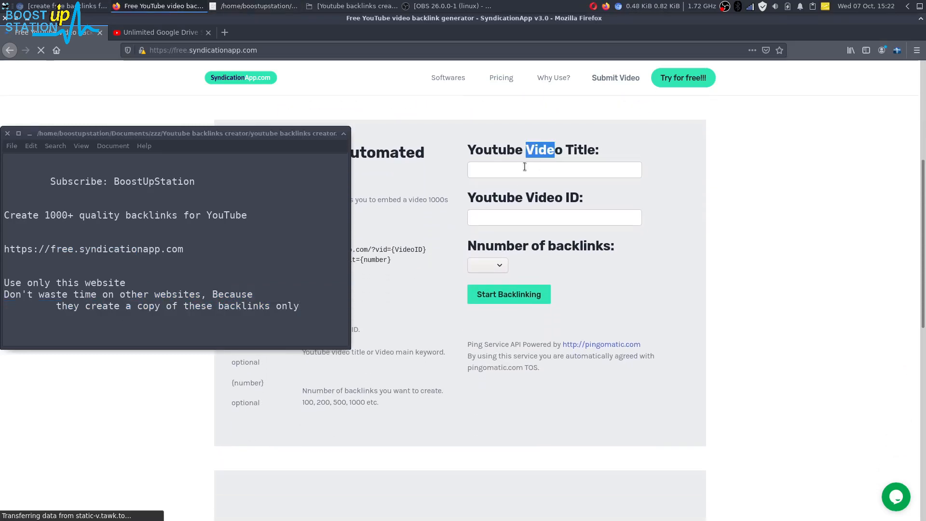
click(554, 169)
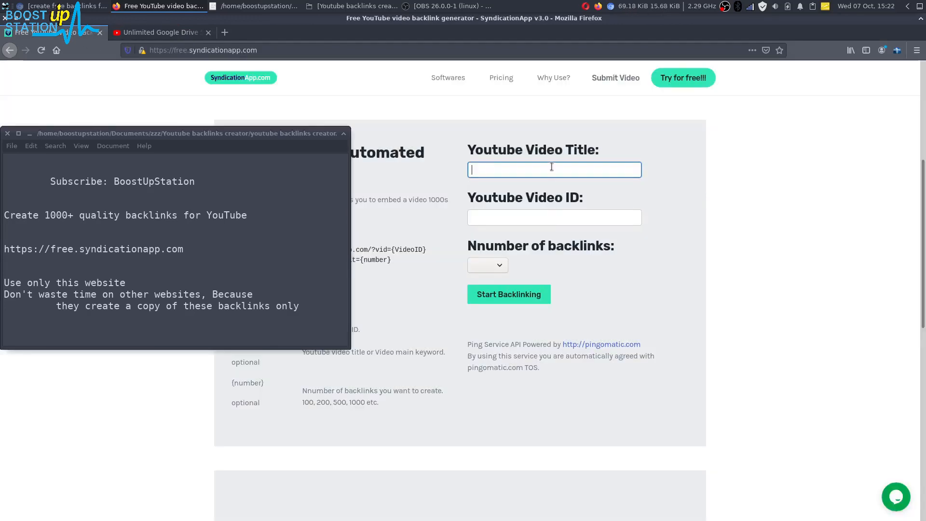
click(555, 218)
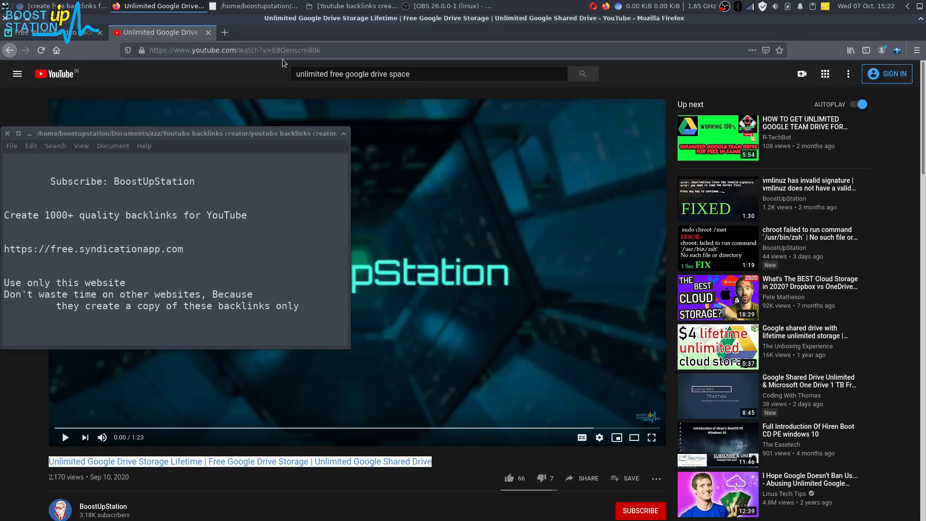
- Grab the video ID E8Qenscm80k from the YouTube address bar and return to the SyndicationApp form
click(266, 50)
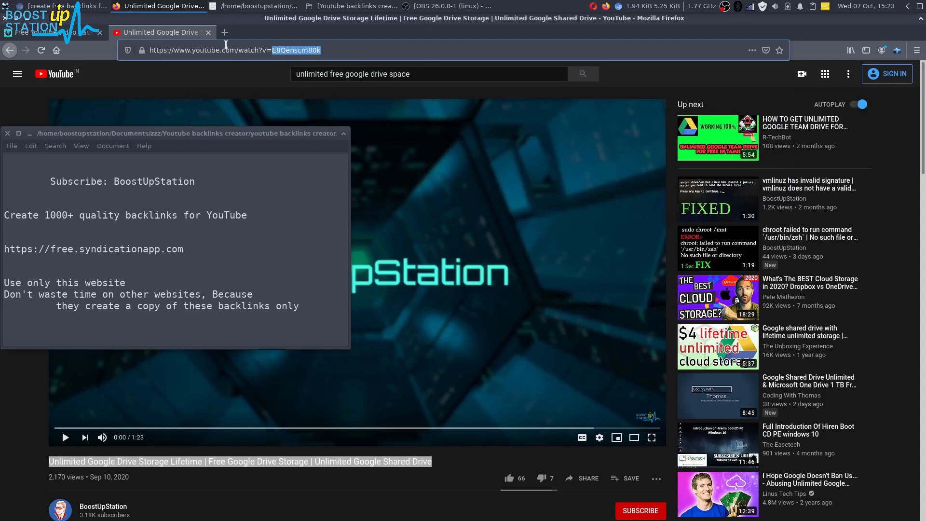
click(48, 33)
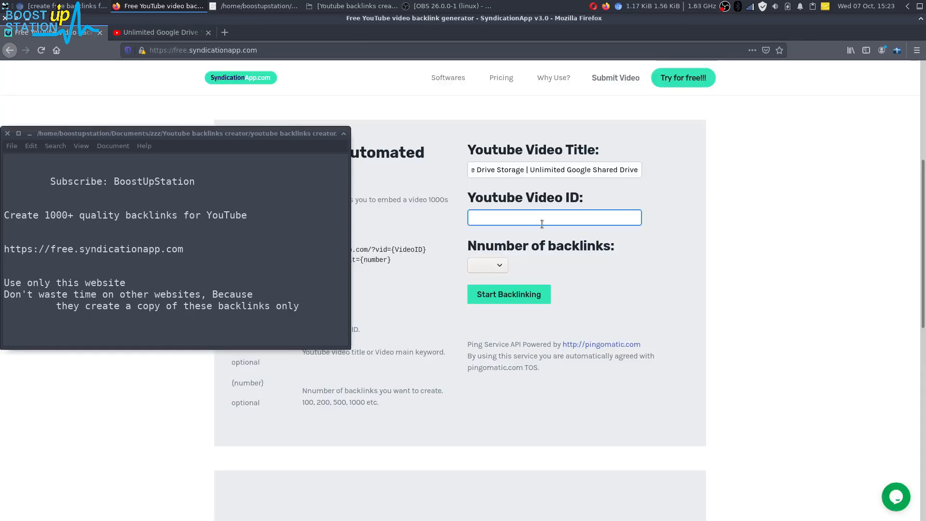
- Enter video ID E8Qenscm80k, choose 1000+ backlinks and start backlinking
text(E8Qenscm80k)
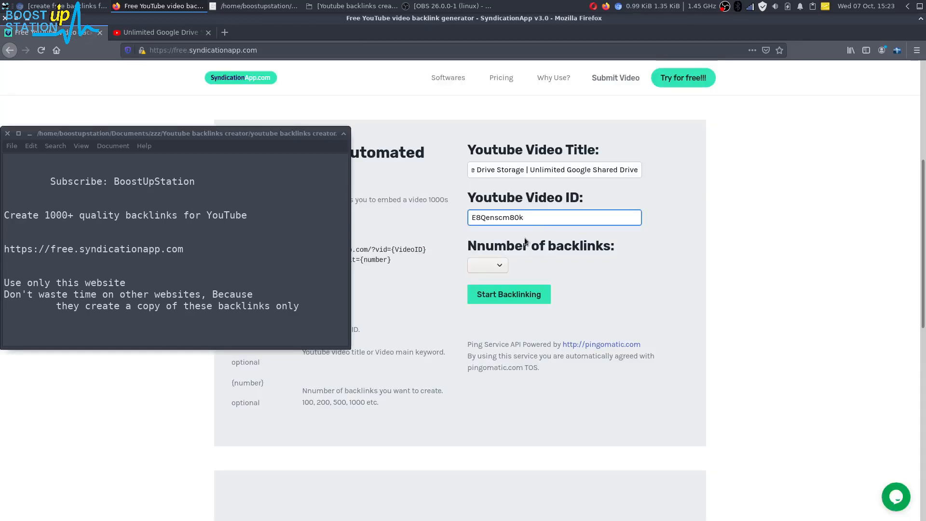
click(487, 264)
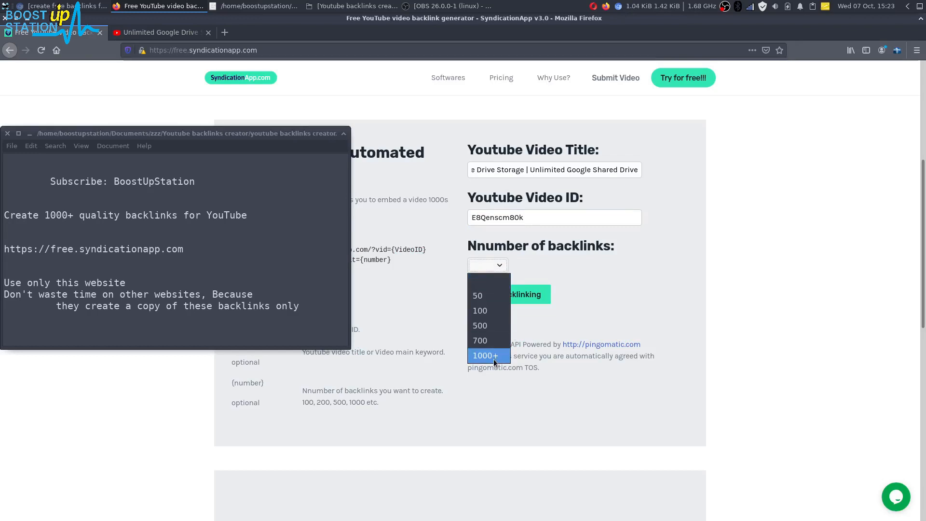
click(485, 354)
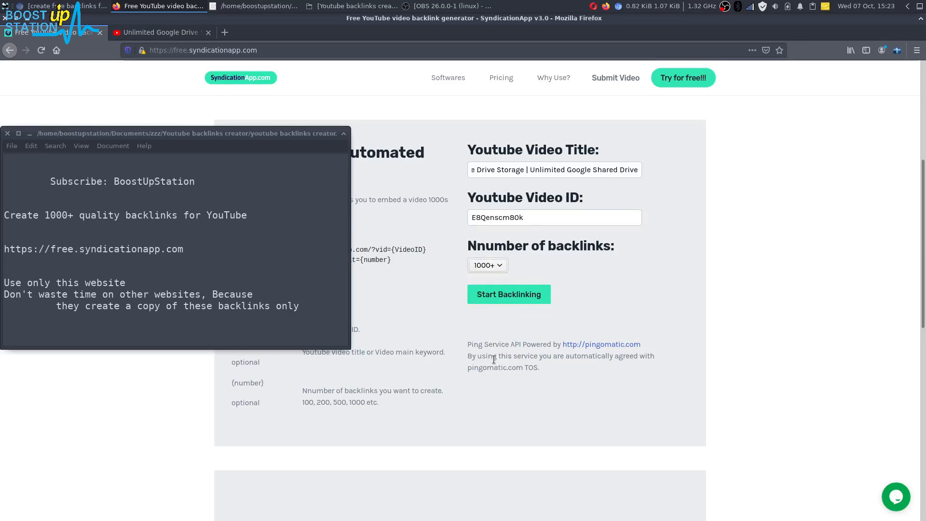
click(510, 294)
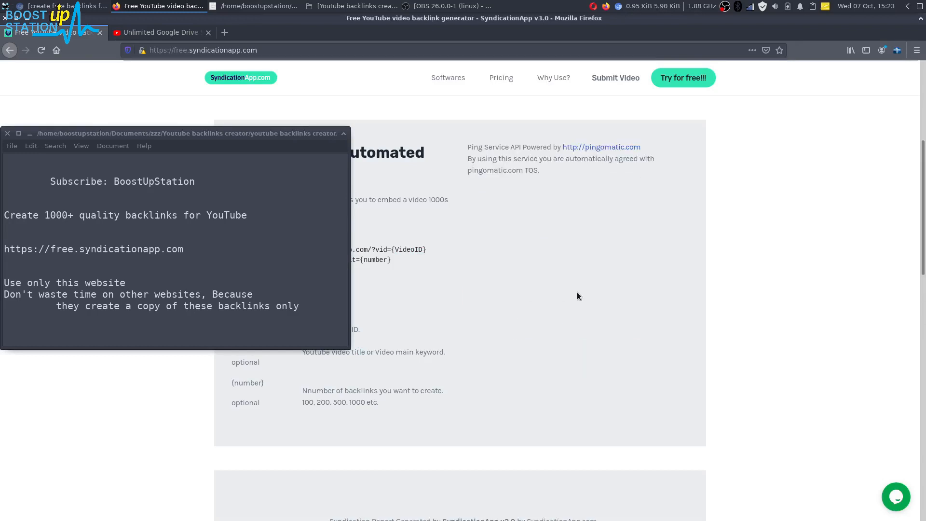
- Scroll the Syndication Report to its final entry 1000 marked Page created: Ok!
scroll(down, 3)
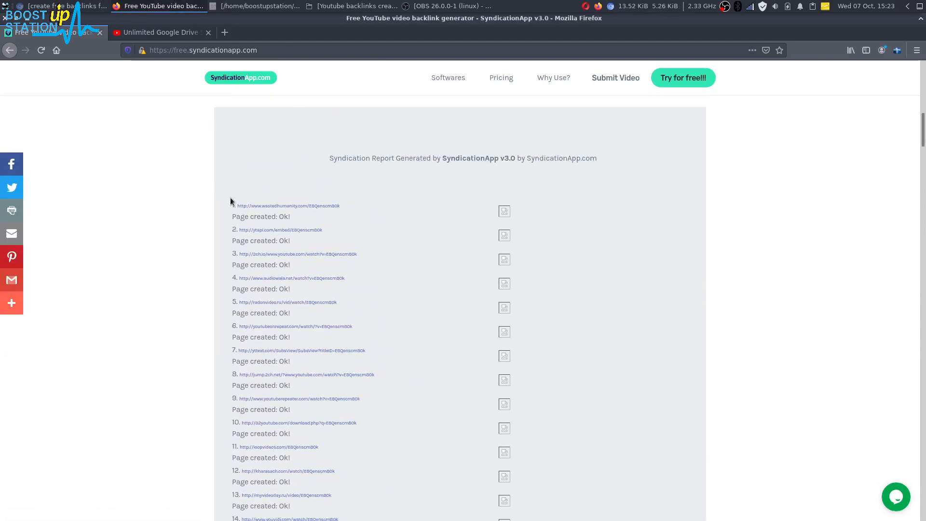
click(297, 253)
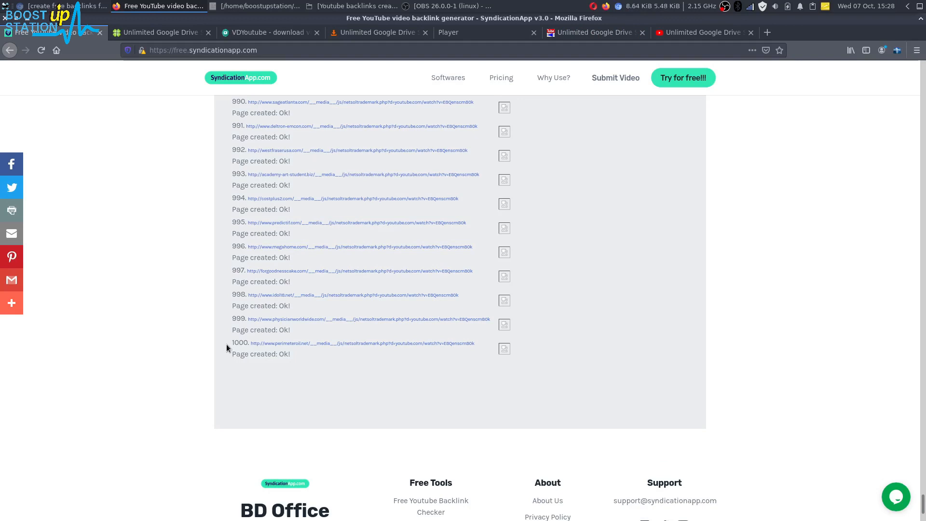
drag(233, 343, 296, 354)
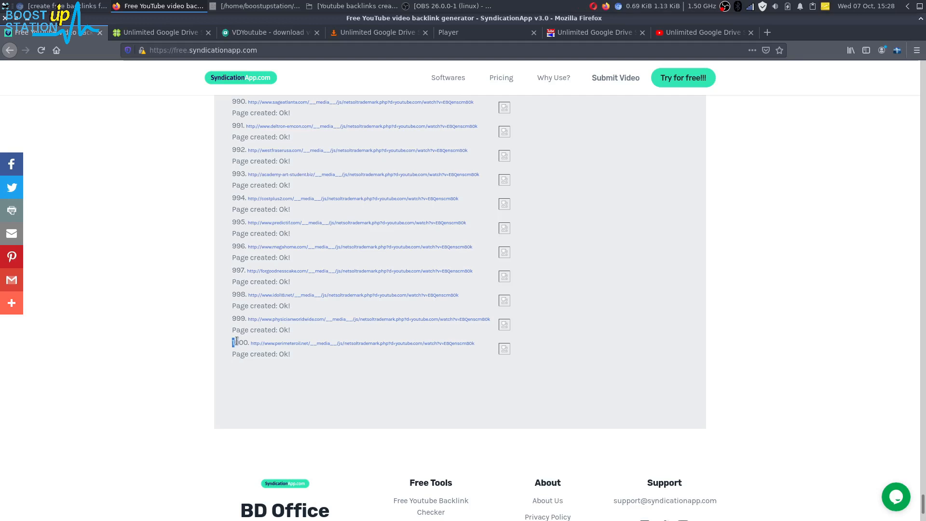
- Bring the Mousepad notes back and highlight the 'Subscribe: BoostUpStation' line
click(254, 6)
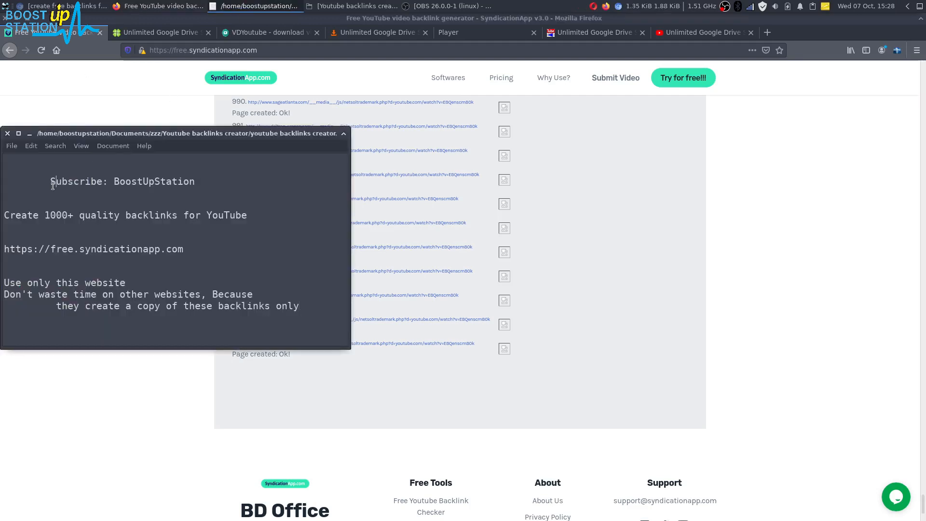
drag(52, 181, 193, 182)
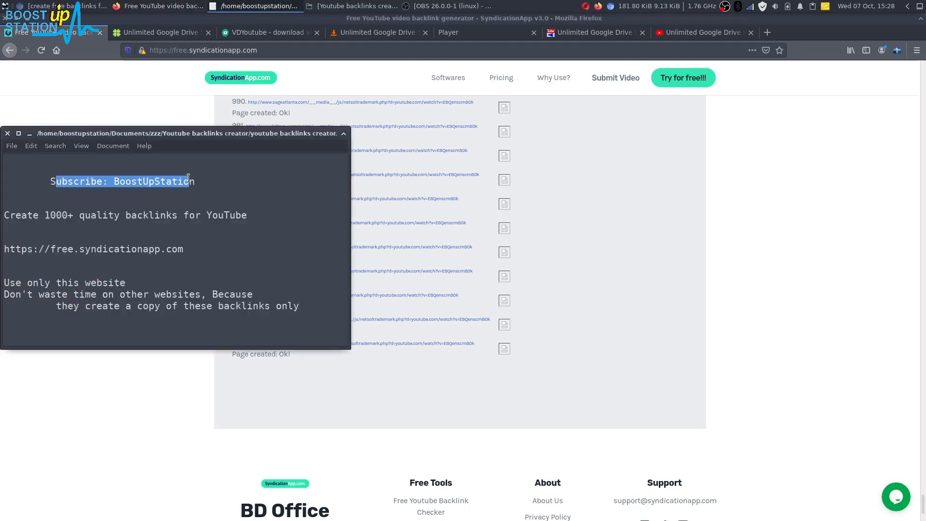